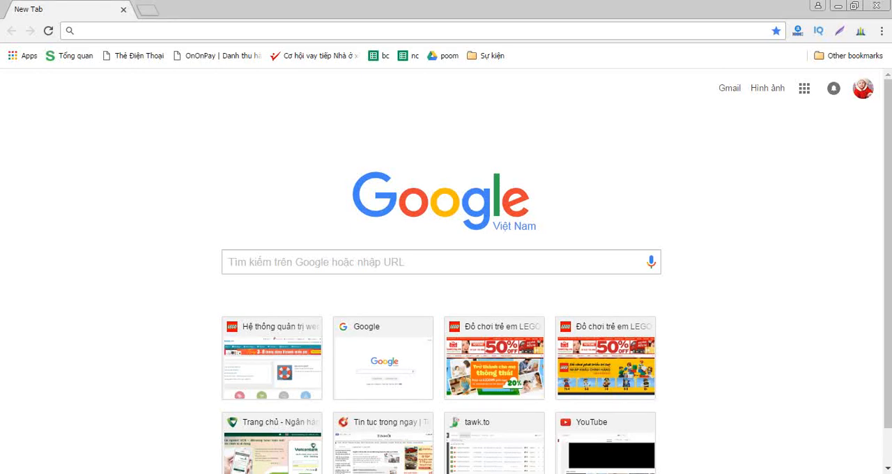
Step: Navigate to Facebook.com in the address bar to reach the sign-up page
{"action": "type", "text": "Facebook.com"}
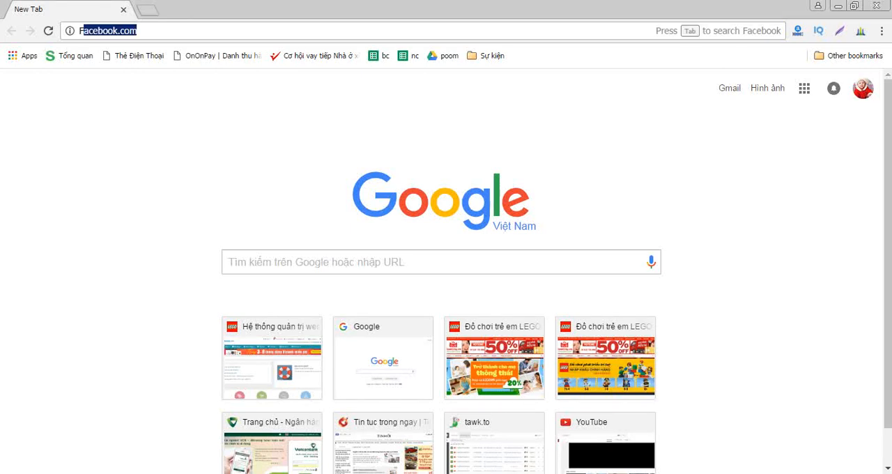
{"action": "type", "text": "Faceb"}
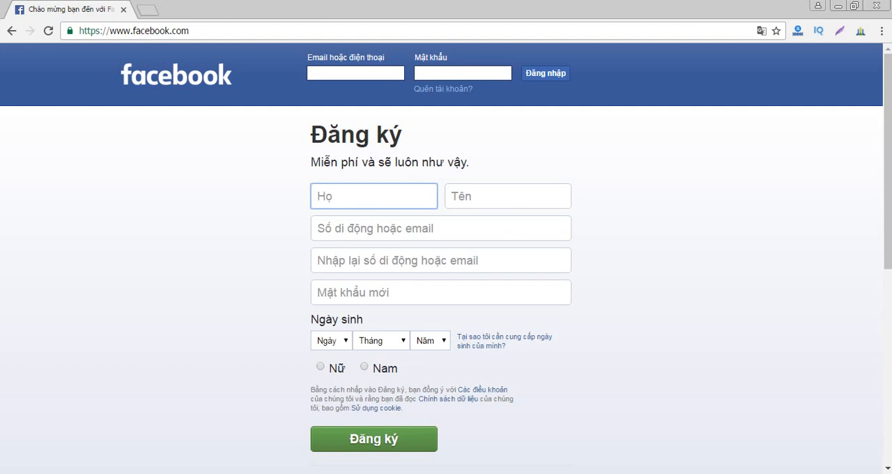
{"action": "left_click", "coordinate": [374, 196]}
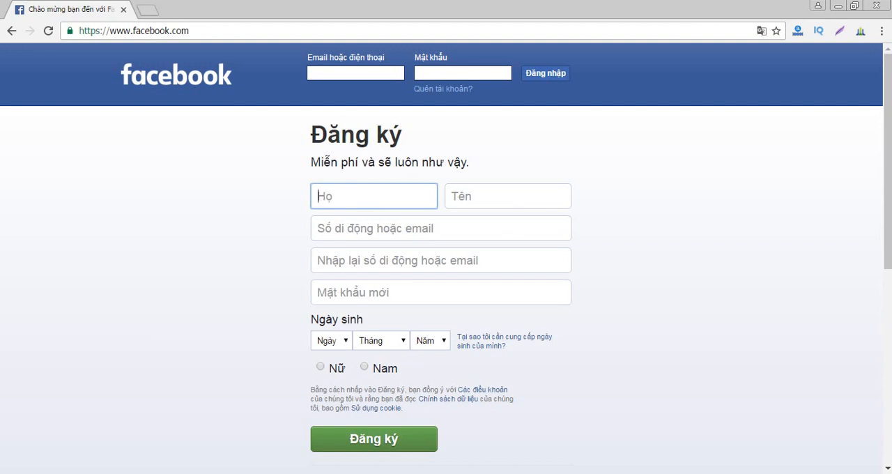
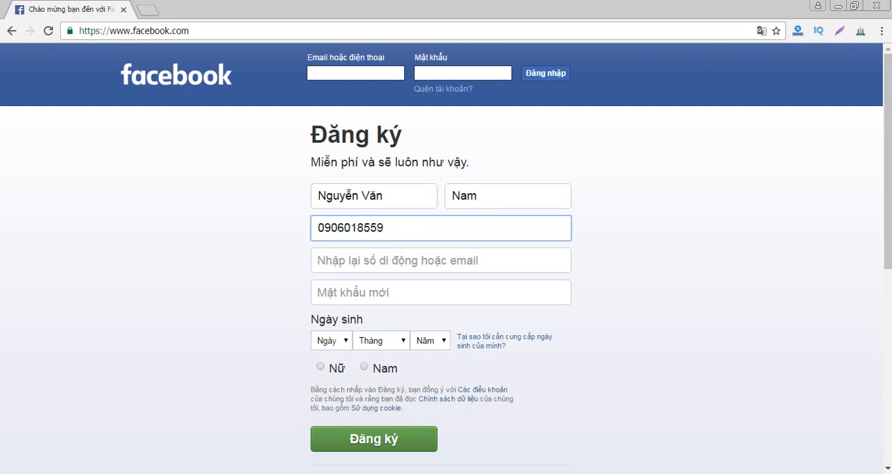
{"action": "left_click", "coordinate": [441, 260]}
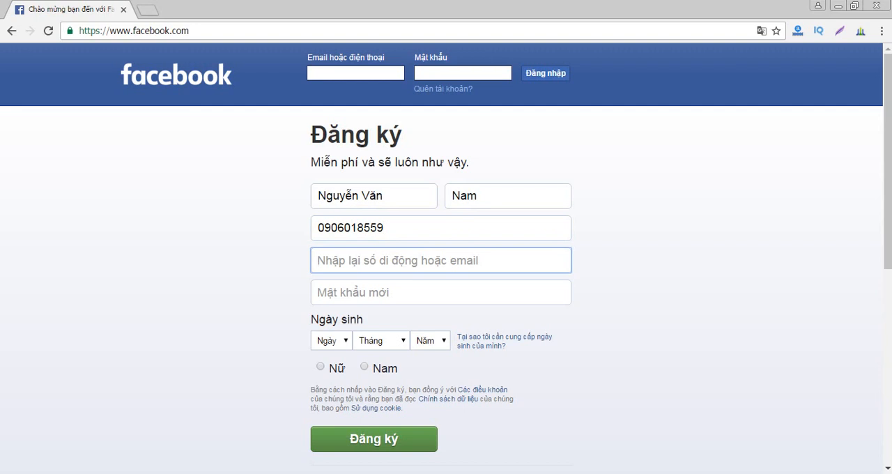
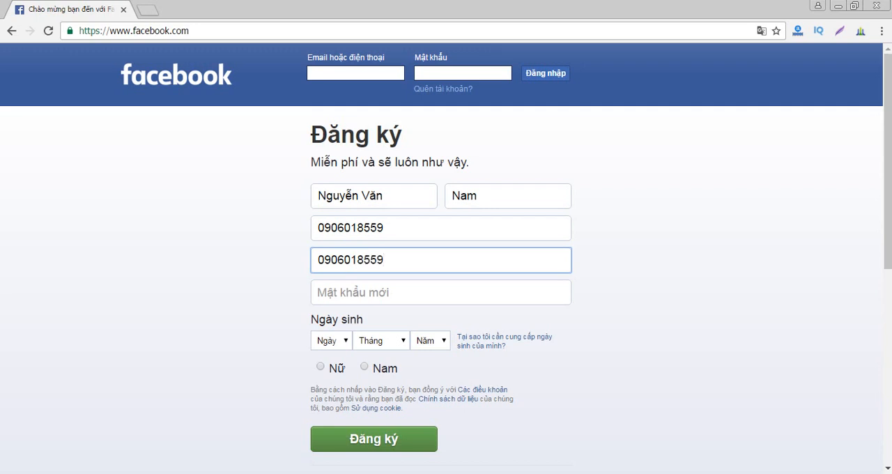
{"action": "left_click", "coordinate": [441, 292]}
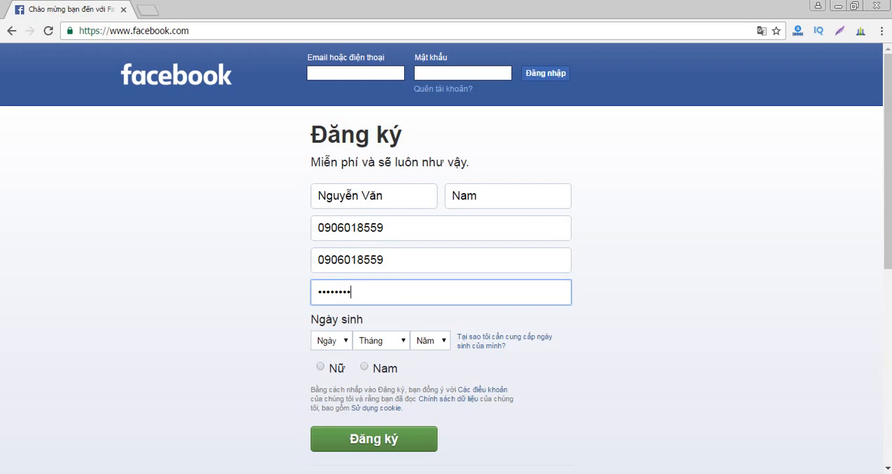
{"action": "left_click", "coordinate": [331, 340]}
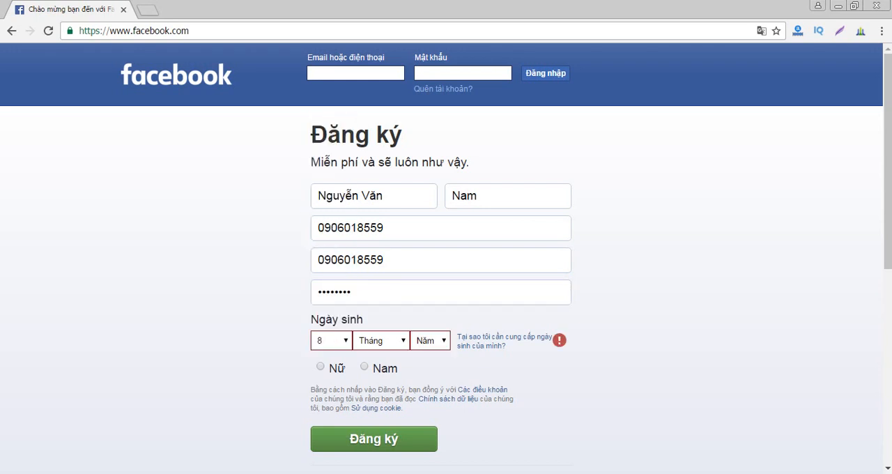
{"action": "left_click", "coordinate": [380, 340]}
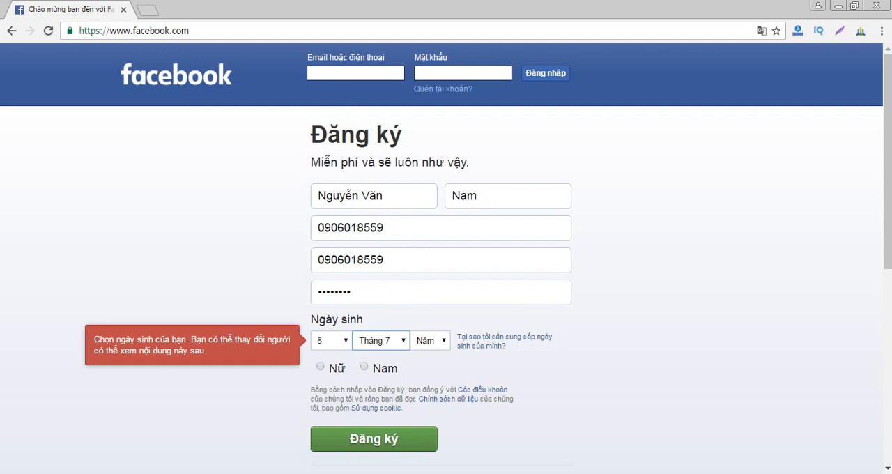
{"action": "left_click", "coordinate": [430, 340]}
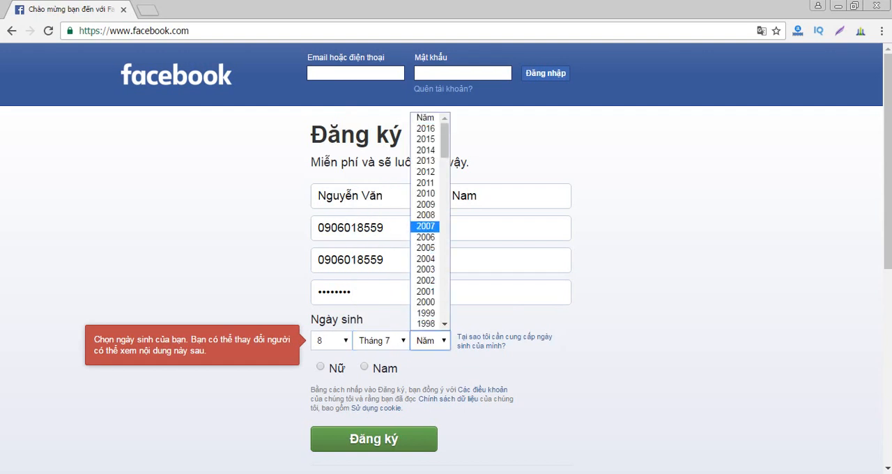
{"action": "left_click", "coordinate": [380, 340]}
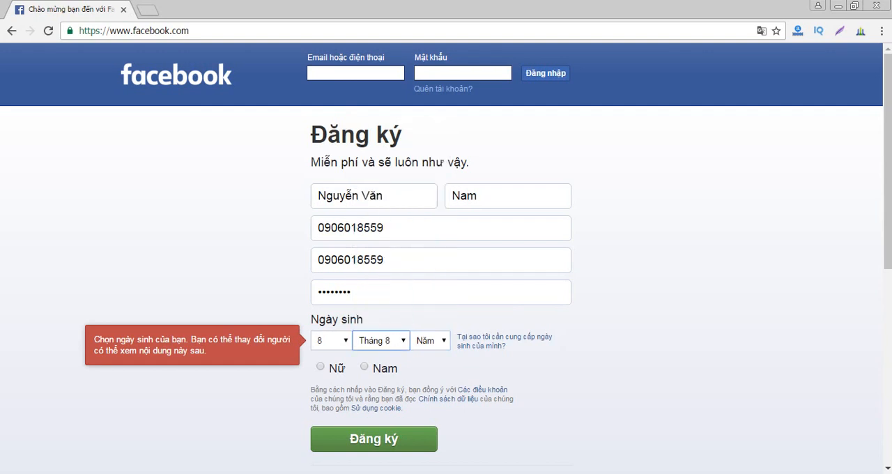
{"action": "left_click", "coordinate": [430, 340]}
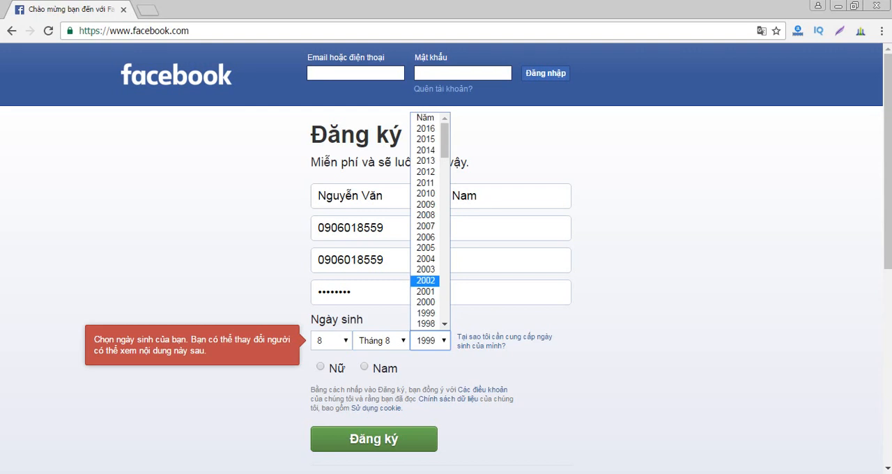
{"action": "scroll", "scroll_direction": "down", "scroll_amount": 3}
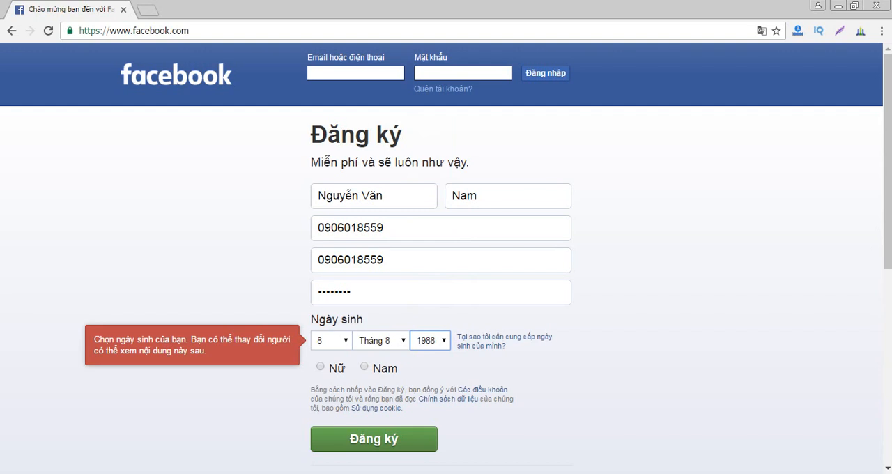
Step: Choose Nữ (female) as the gender
{"action": "left_click", "coordinate": [364, 366]}
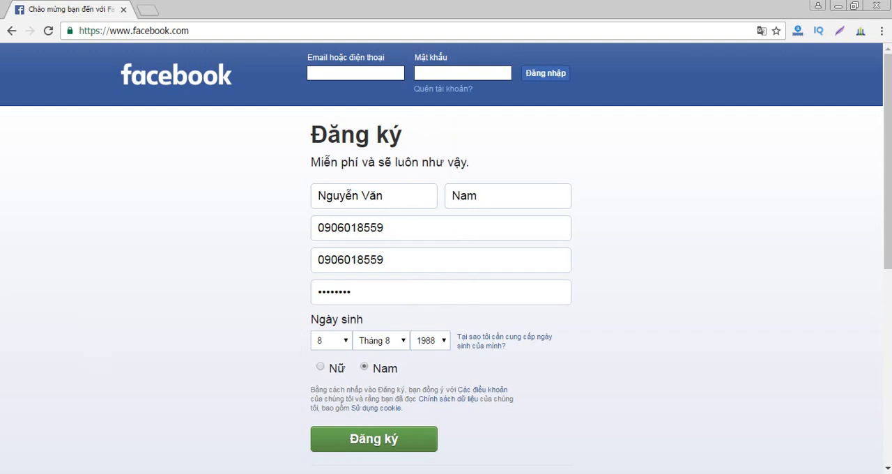
{"action": "left_click", "coordinate": [320, 366]}
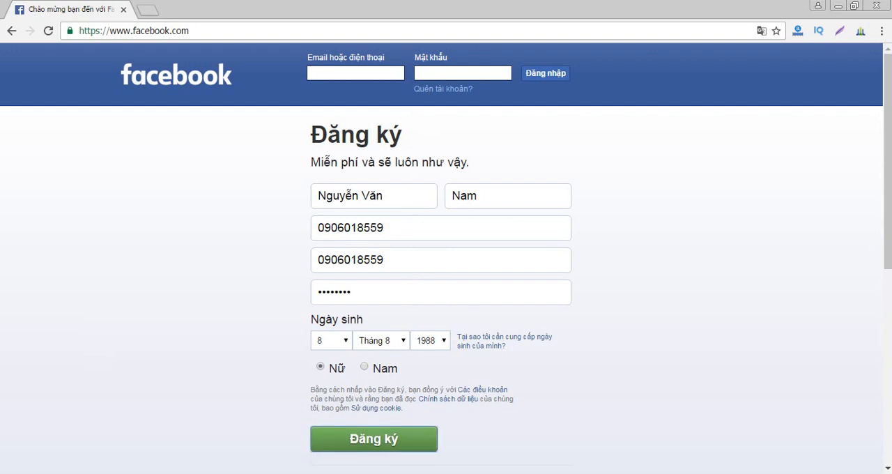
Step: Submit Đăng ký, replace the too-weak password, and resubmit so the SMS code page appears
{"action": "left_click", "coordinate": [374, 439]}
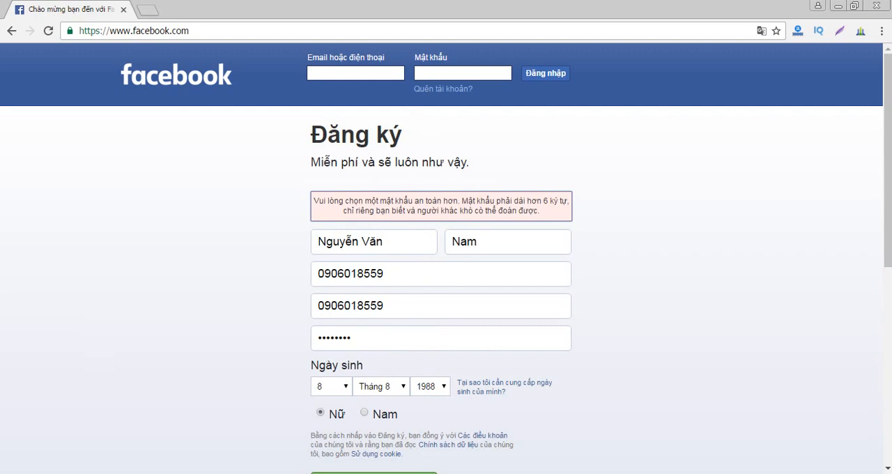
{"action": "left_click", "coordinate": [441, 338]}
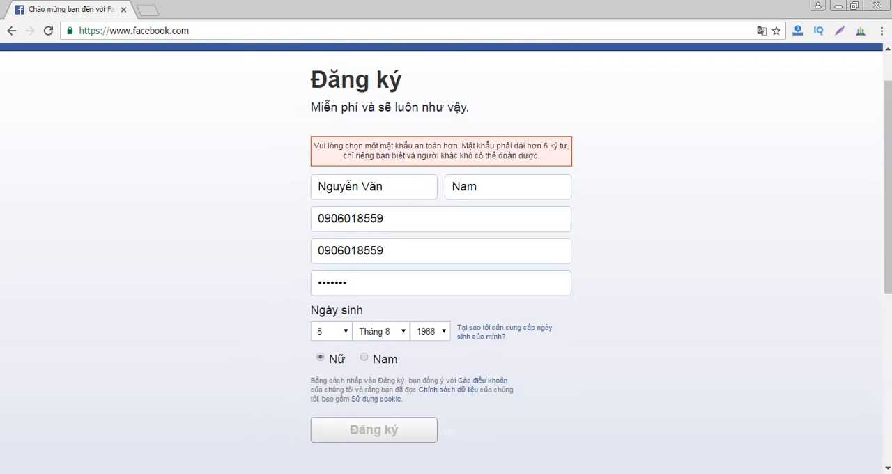
{"action": "left_click", "coordinate": [373, 429]}
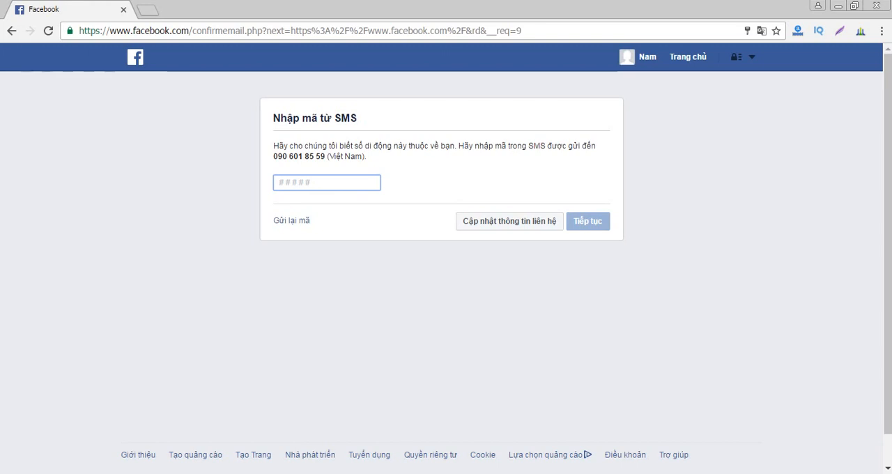
{"action": "left_click", "coordinate": [326, 181]}
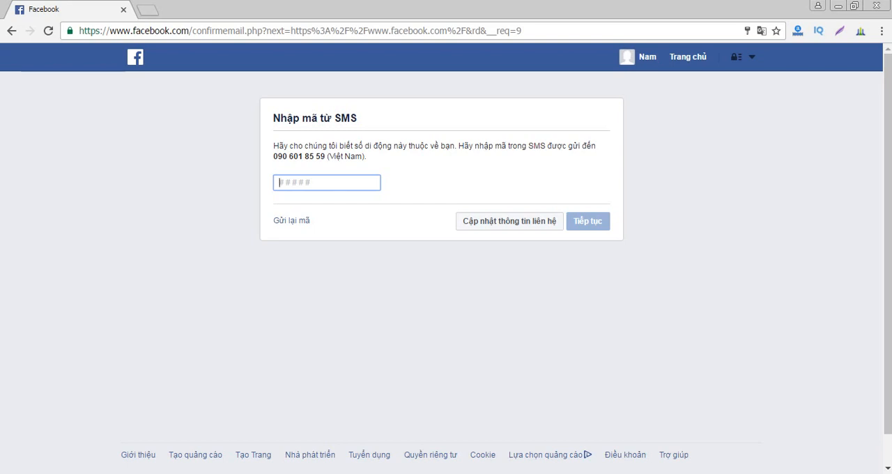
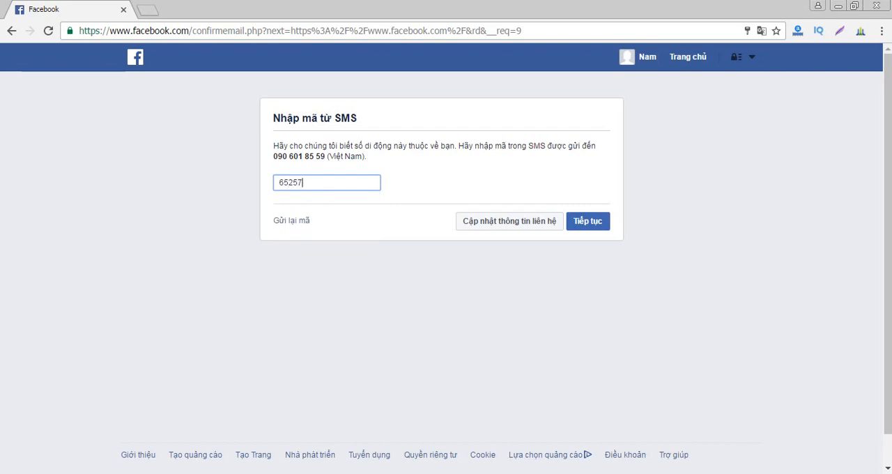
{"action": "left_click", "coordinate": [588, 221]}
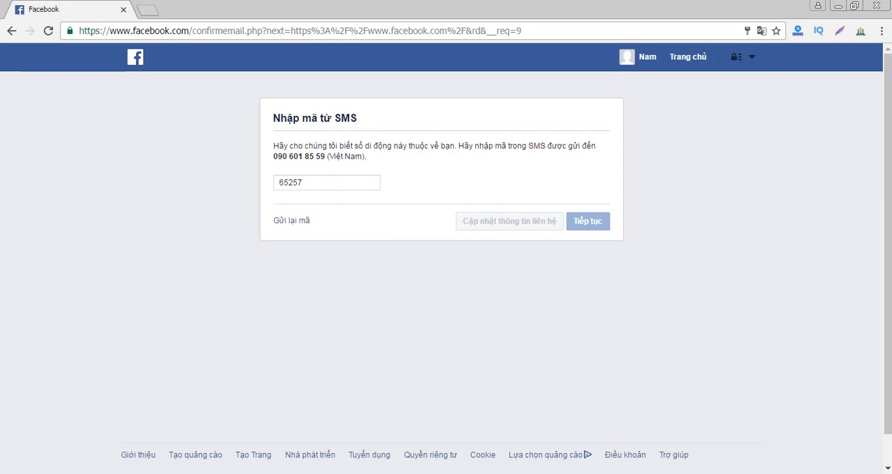
{"action": "left_click", "coordinate": [588, 221]}
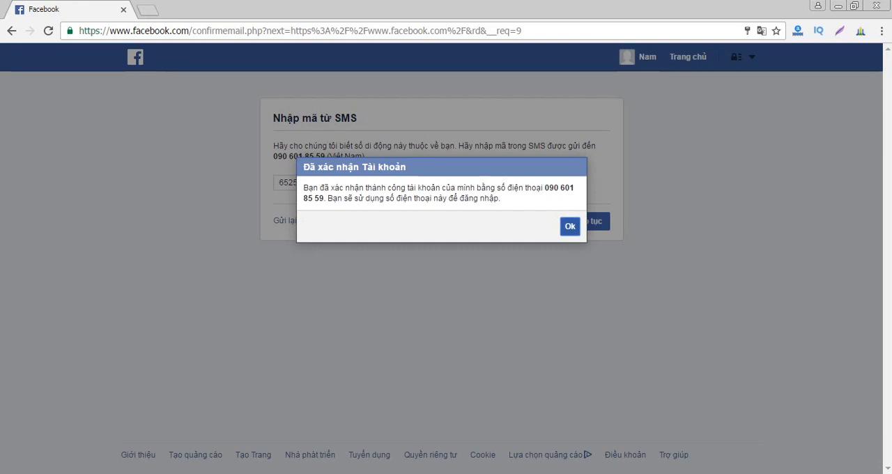
{"action": "left_click", "coordinate": [570, 226]}
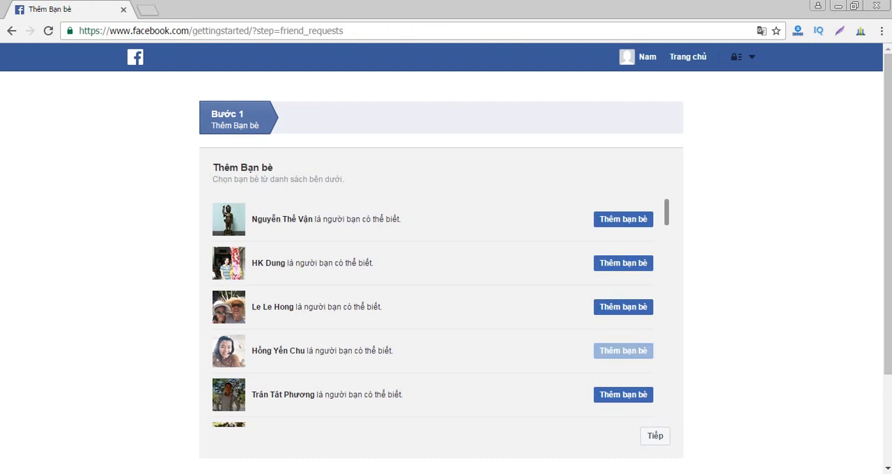
Step: Skip friend suggestions, go to the profile page, and bring up the Thêm ảnh choices
{"action": "left_click", "coordinate": [655, 436]}
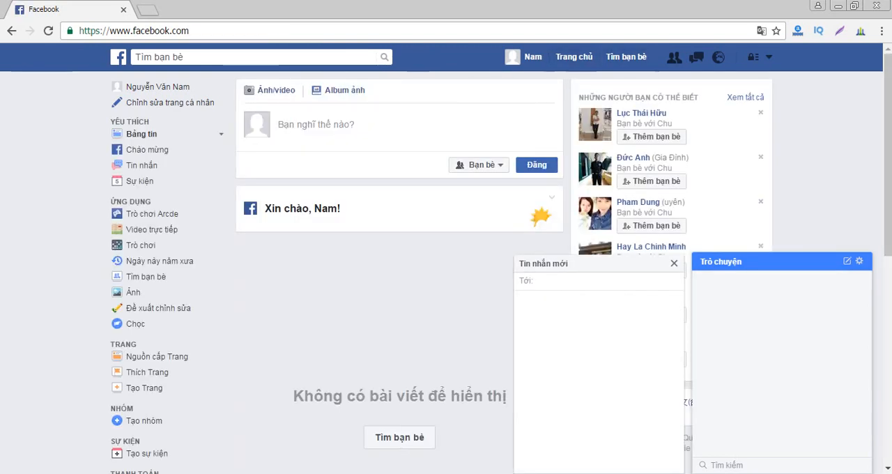
{"action": "left_click", "coordinate": [157, 86]}
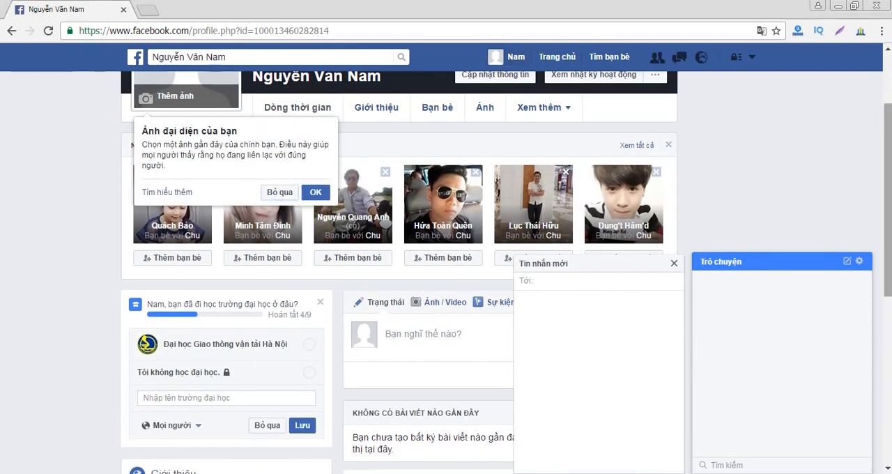
{"action": "left_click", "coordinate": [315, 191]}
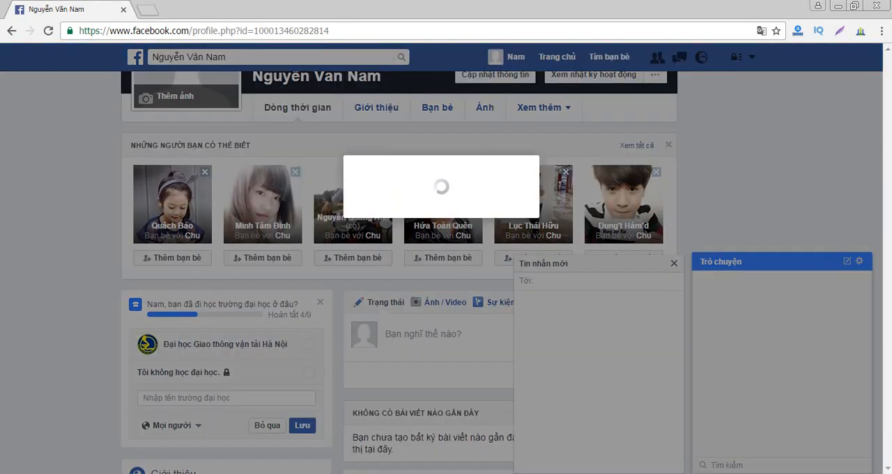
{"action": "left_click", "coordinate": [175, 95]}
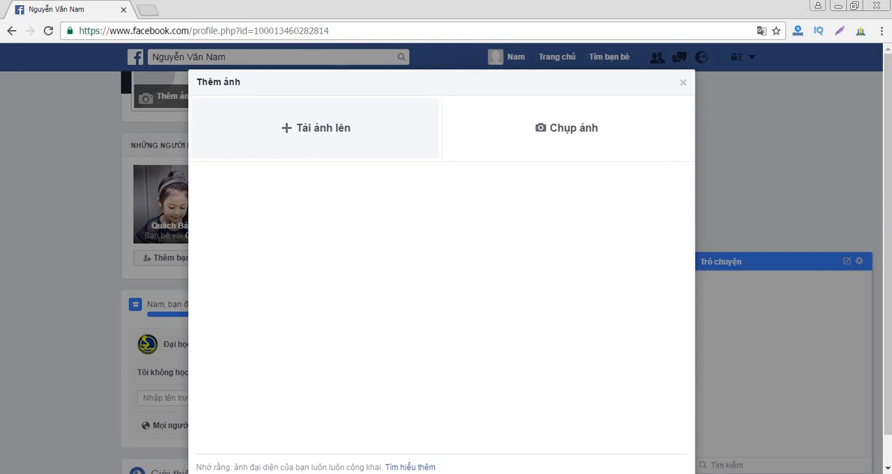
Step: Choose Tải ảnh lên and open the nhà folder on the Desktop in the Open dialog
{"action": "left_click", "coordinate": [315, 128]}
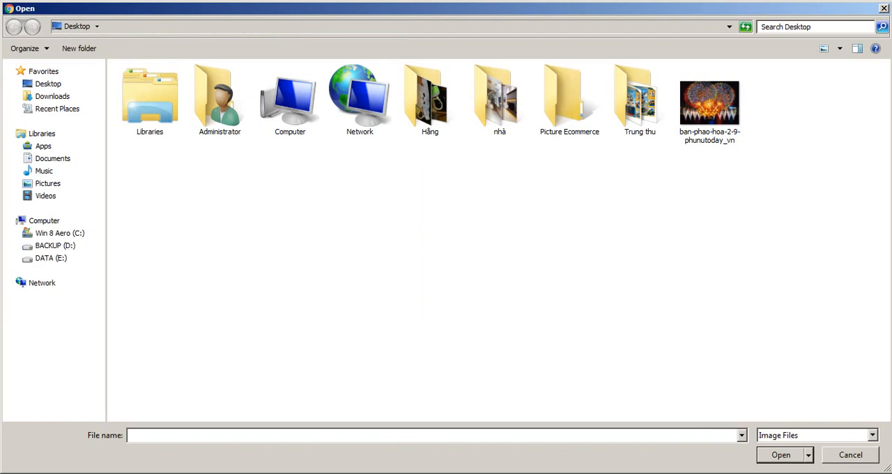
{"action": "left_click", "coordinate": [499, 98]}
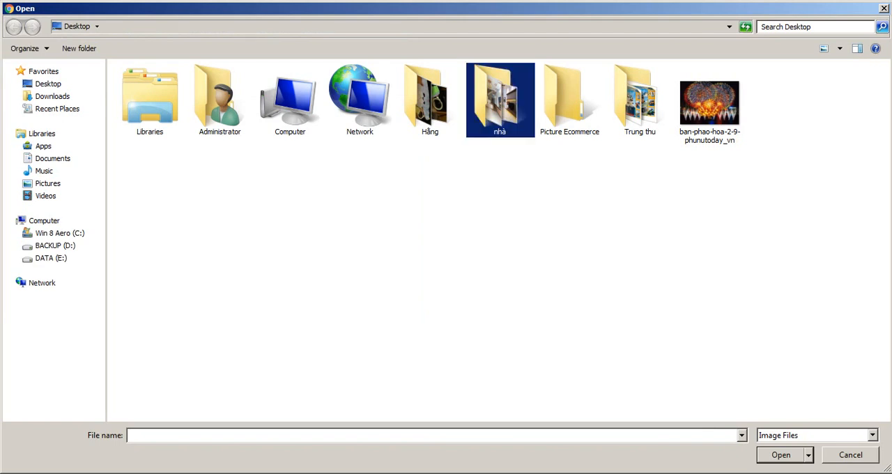
{"action": "double_click", "coordinate": [429, 100]}
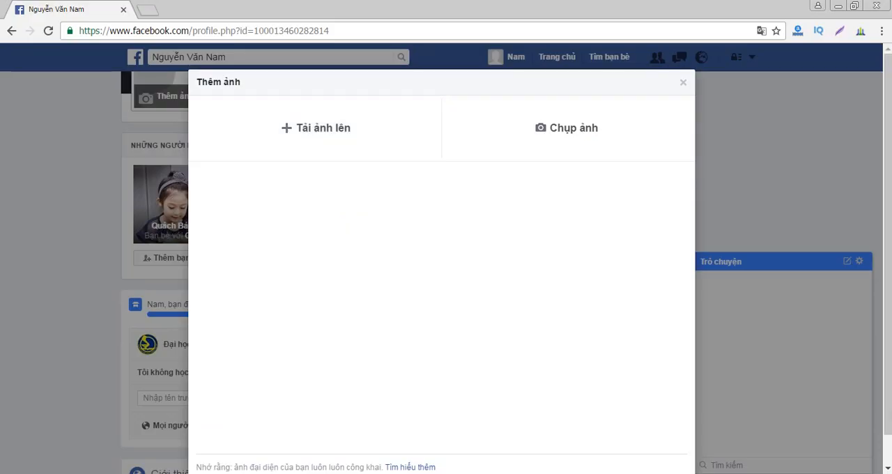
Step: Save the baby photo as the profile picture and begin a status post with 'Xi'
{"action": "left_click", "coordinate": [315, 128]}
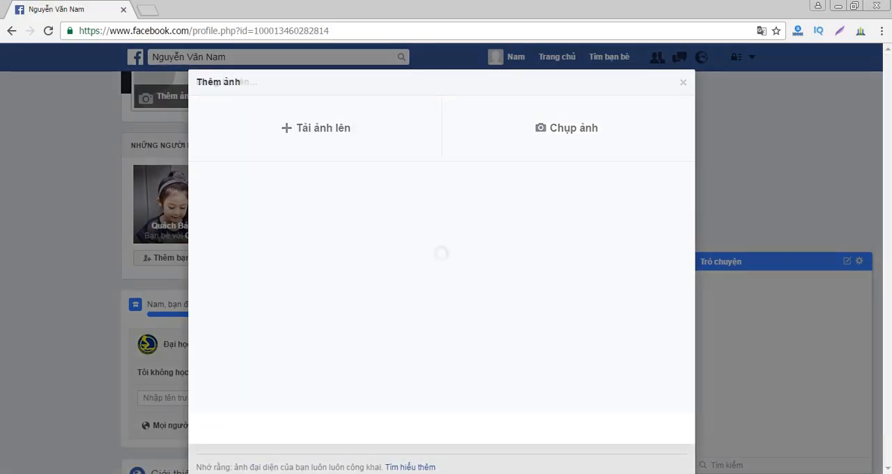
{"action": "left_click", "coordinate": [315, 128]}
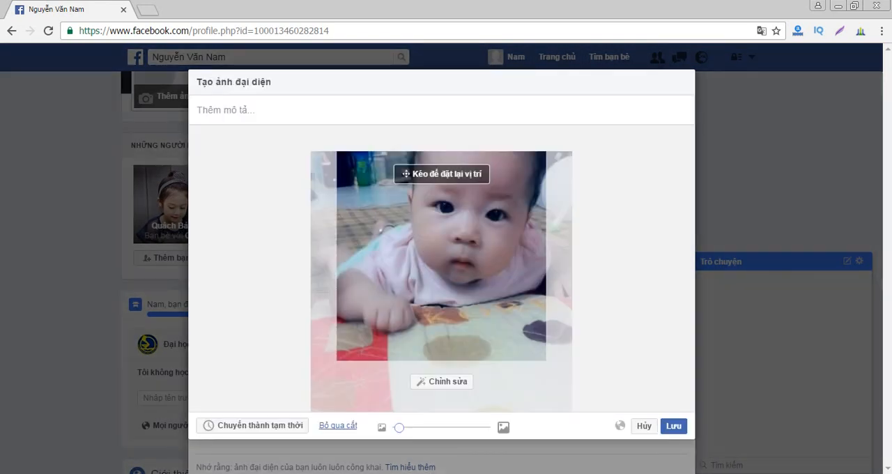
{"action": "left_click", "coordinate": [673, 426]}
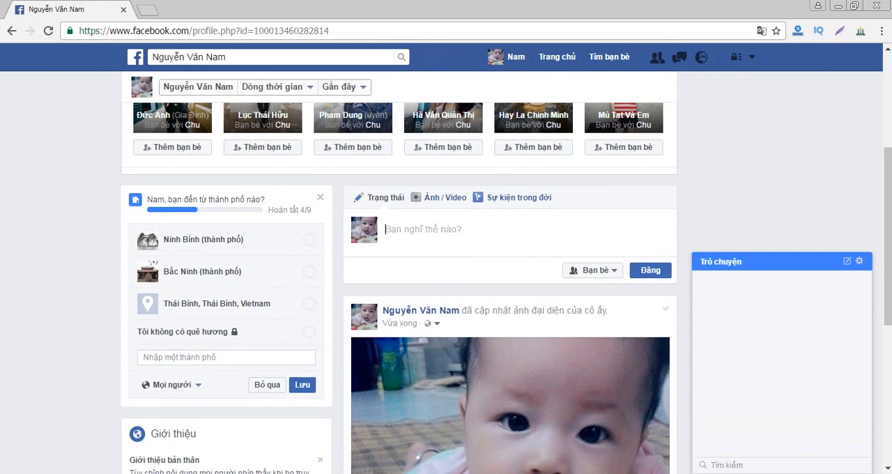
{"action": "type", "text": "Xi"}
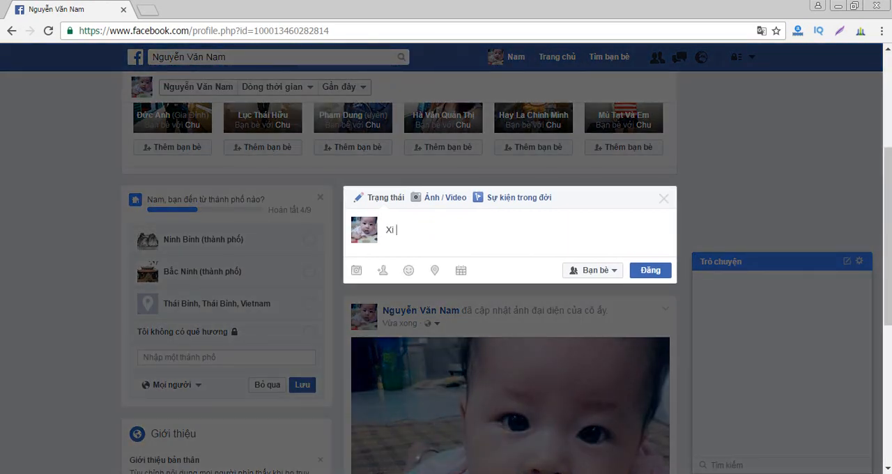